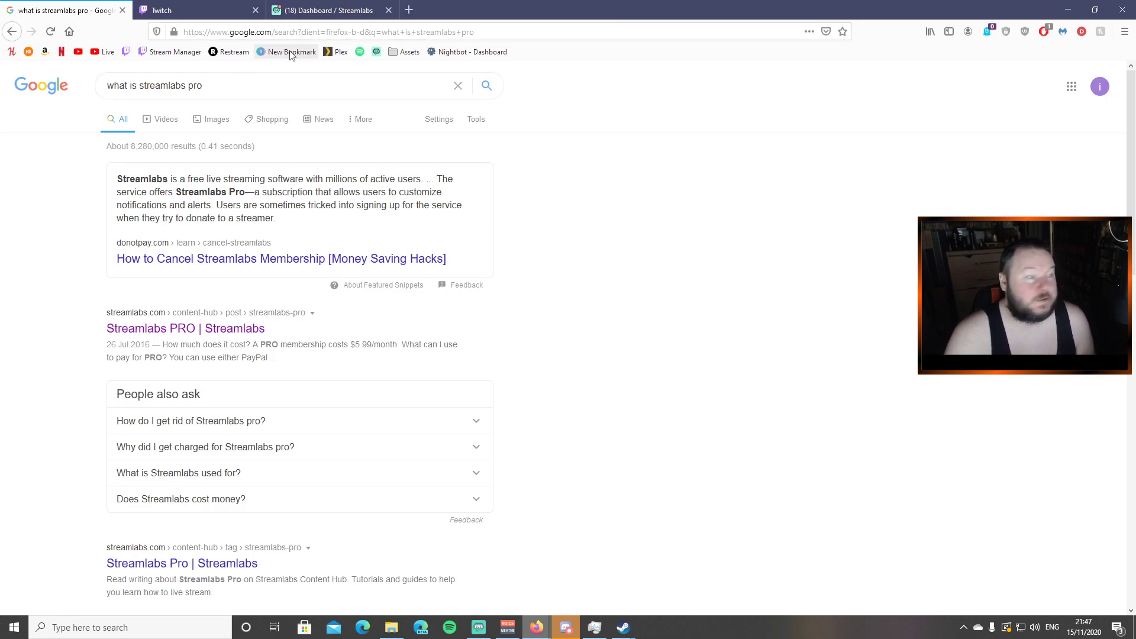
Step: Review the Streamlabs dashboard and Twitch panels, then reach GameAttackTeam's donation page via the Donate panel
click(339, 9)
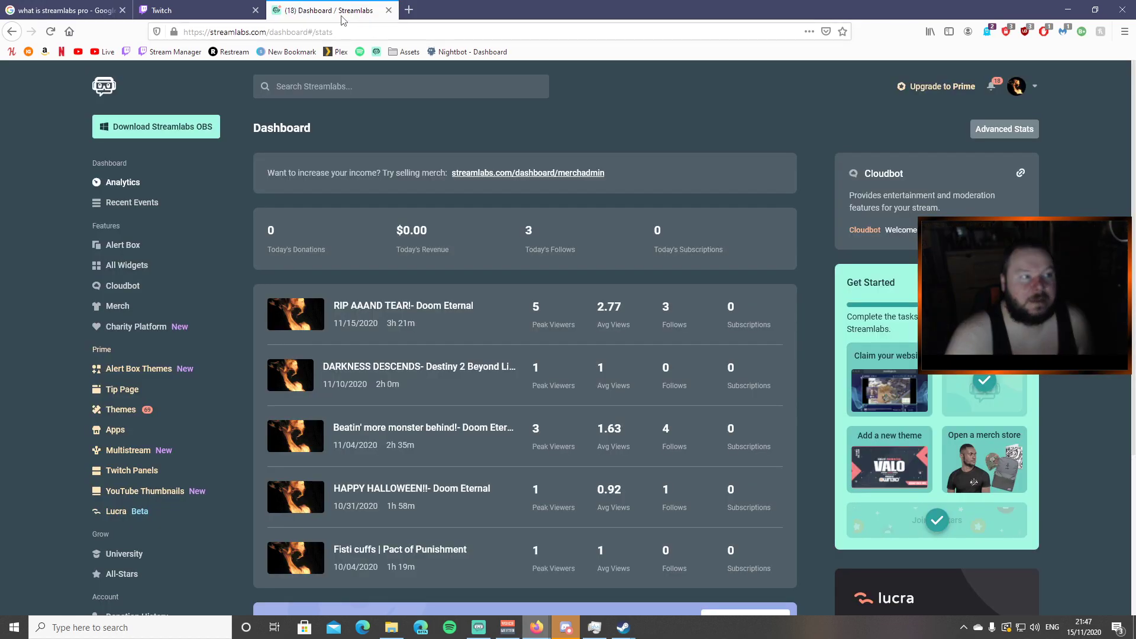
scroll(down, 3)
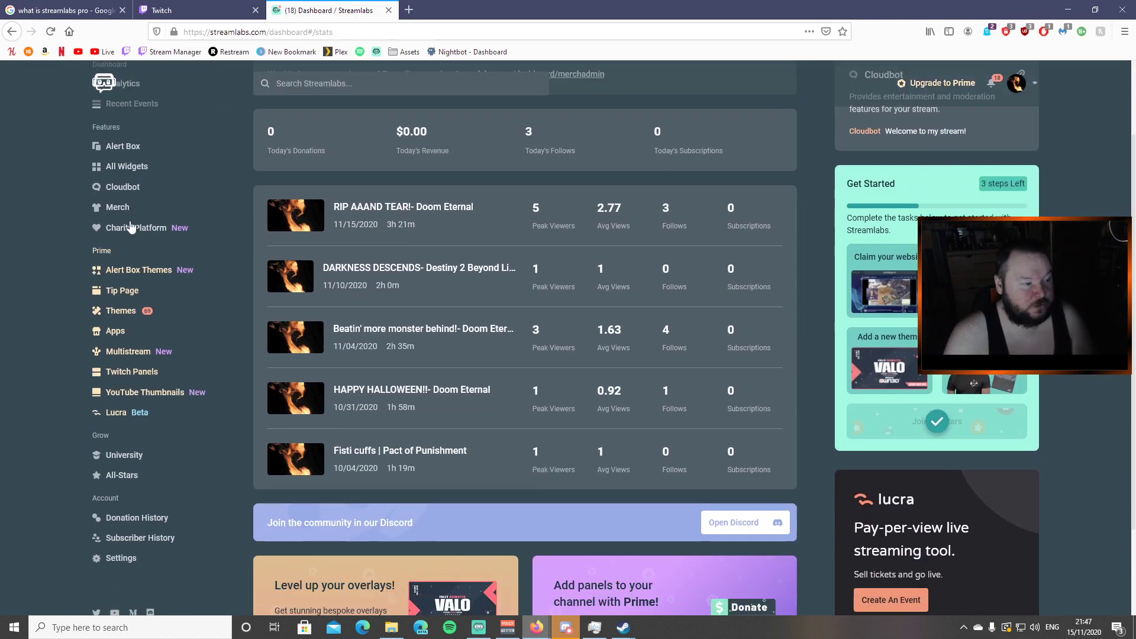
scroll(down, 3)
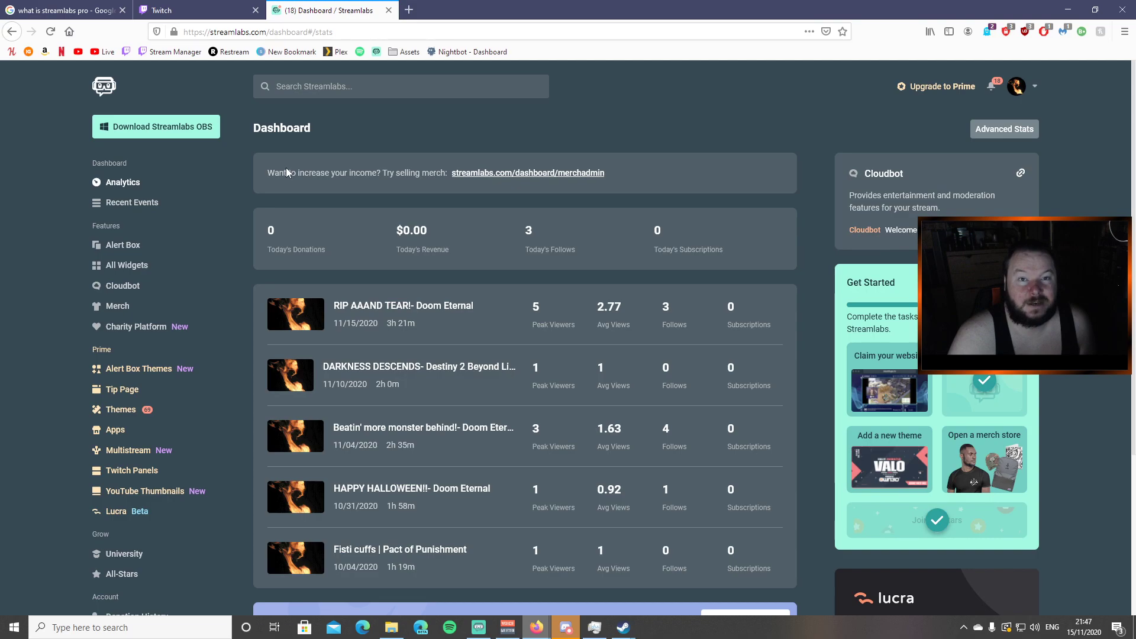
scroll(down, 3)
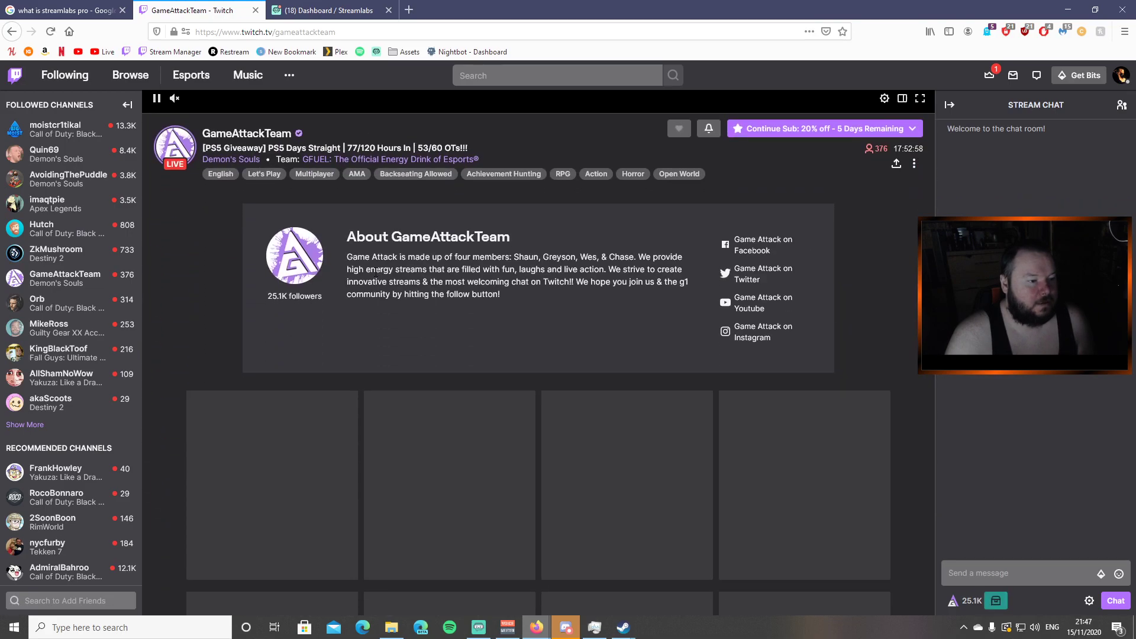
scroll(down, 3)
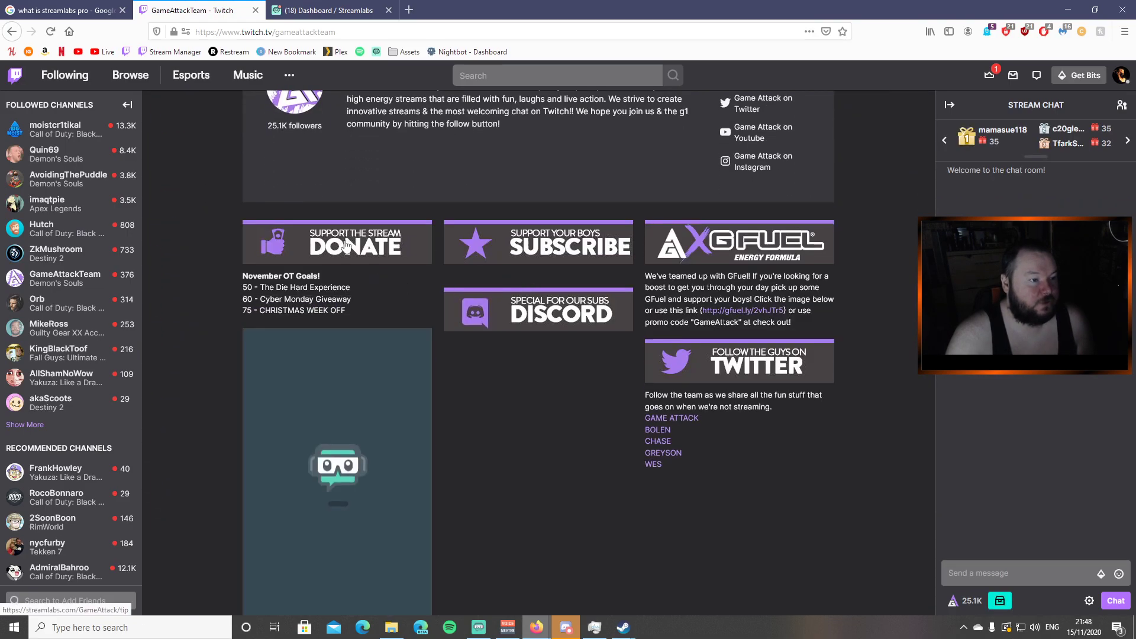
click(355, 242)
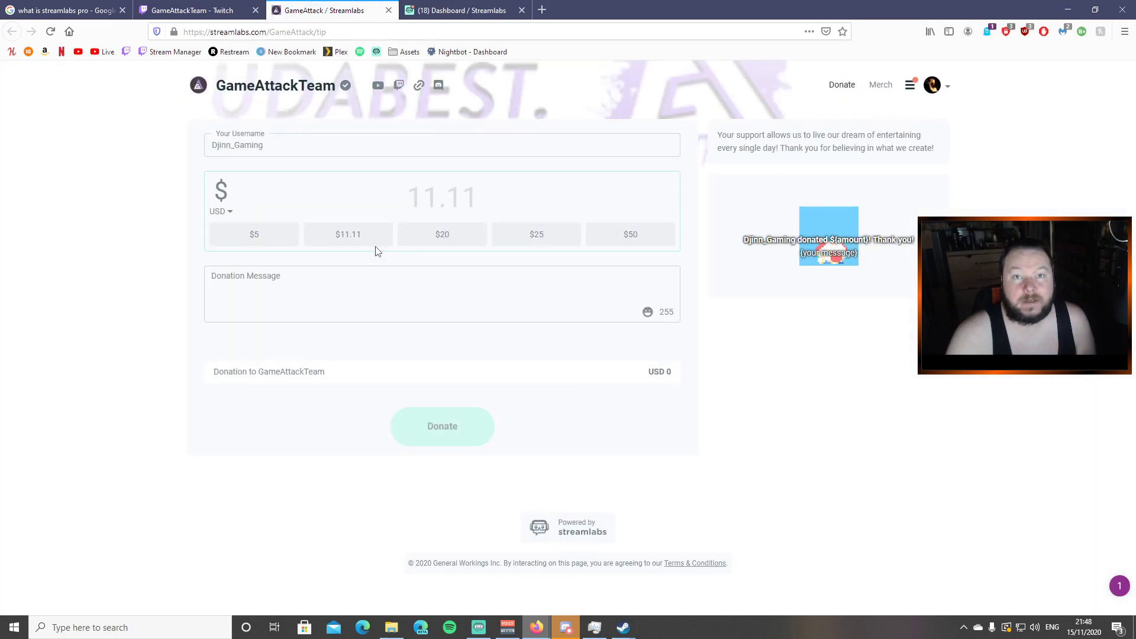
Step: Enter a 1.00 donation amount, then view and dismiss the Pro subscription cancellation notice from Pro Settings
text(1)
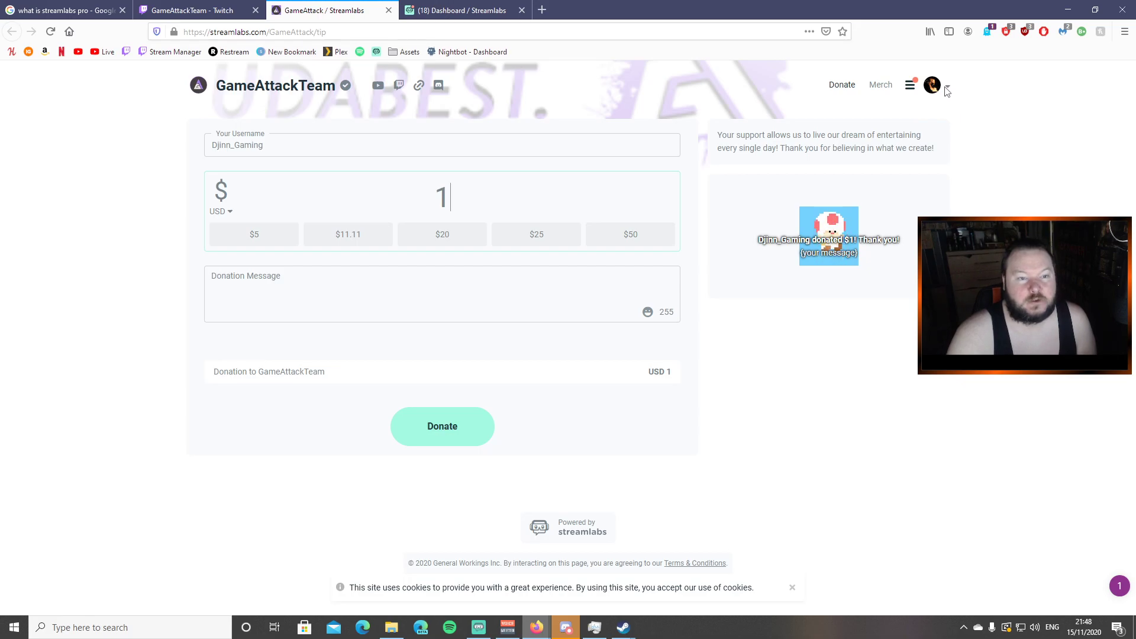
click(949, 88)
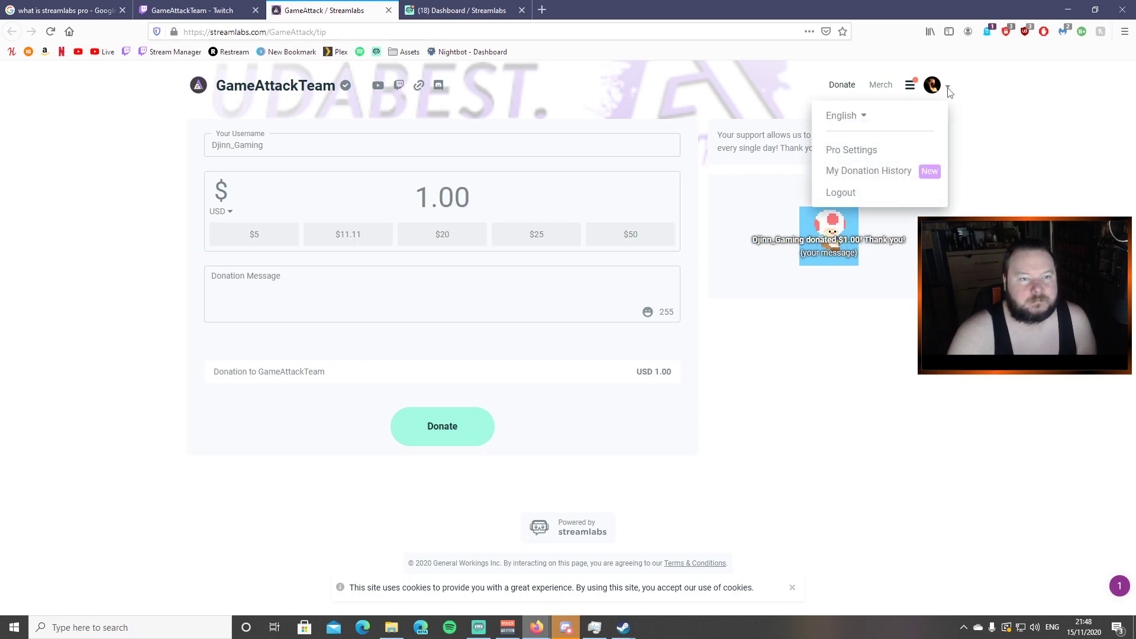
click(852, 151)
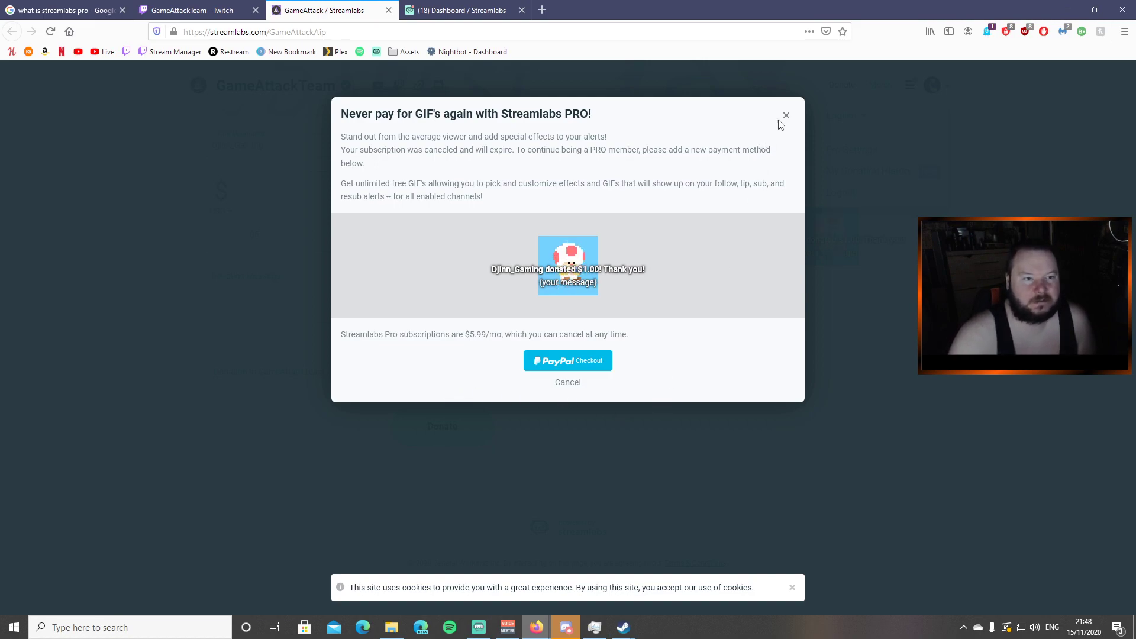
click(786, 115)
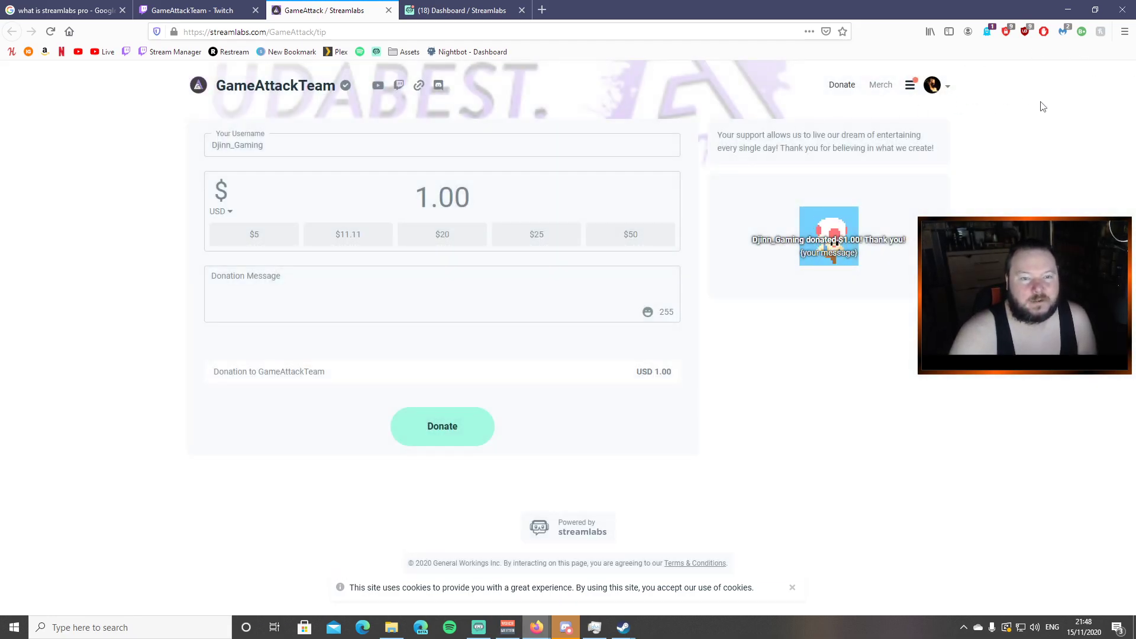
mouse_move(1089, 126)
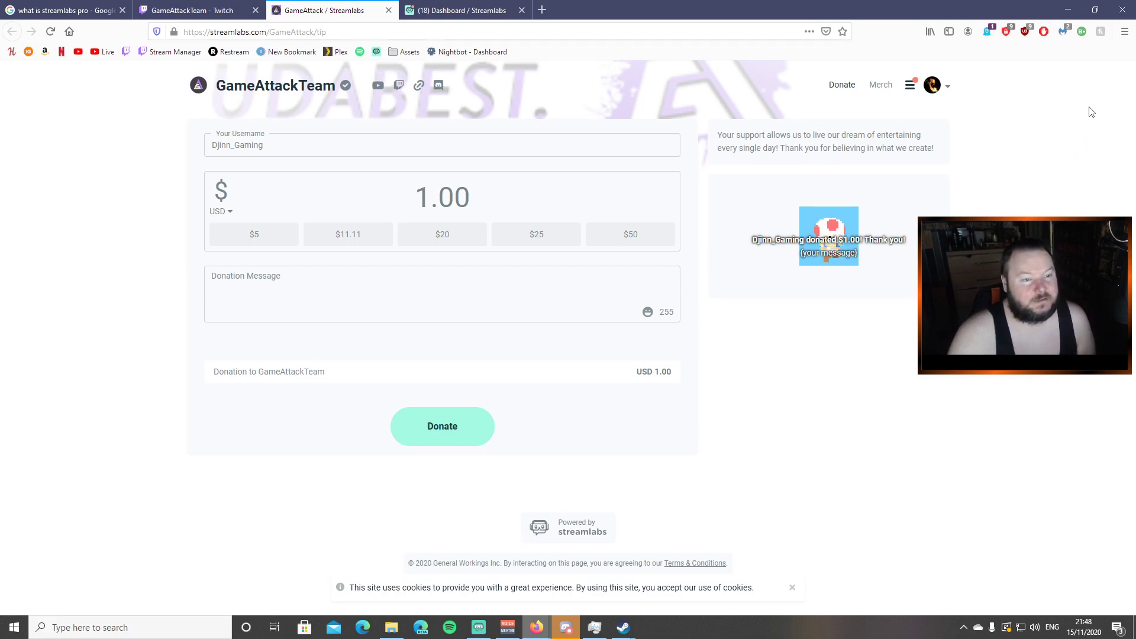
mouse_move(618, 116)
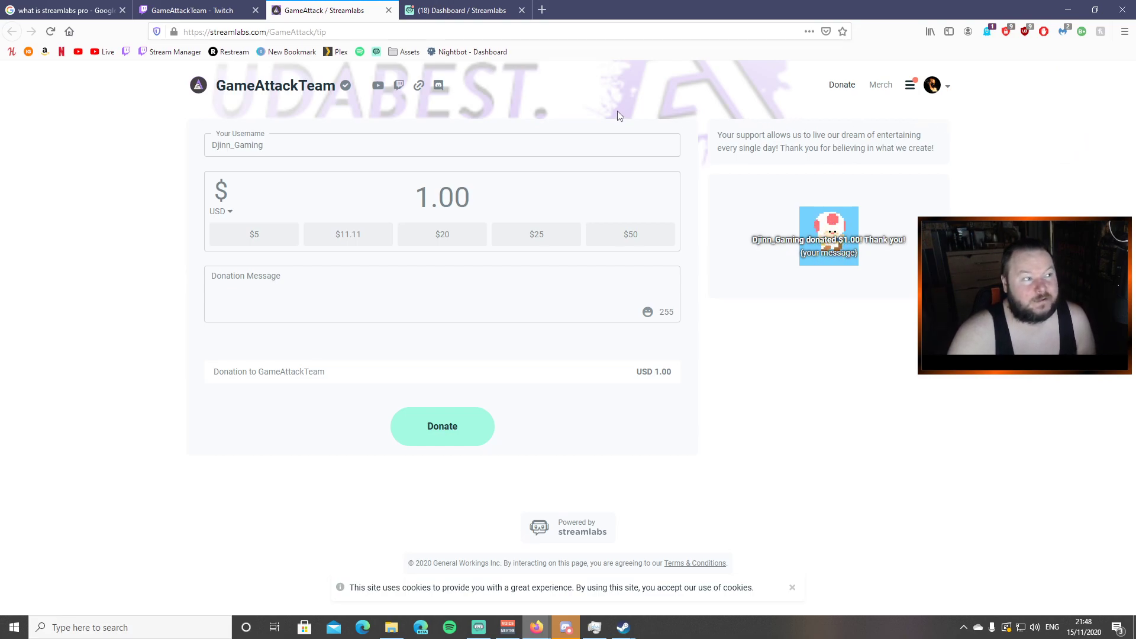
mouse_move(584, 111)
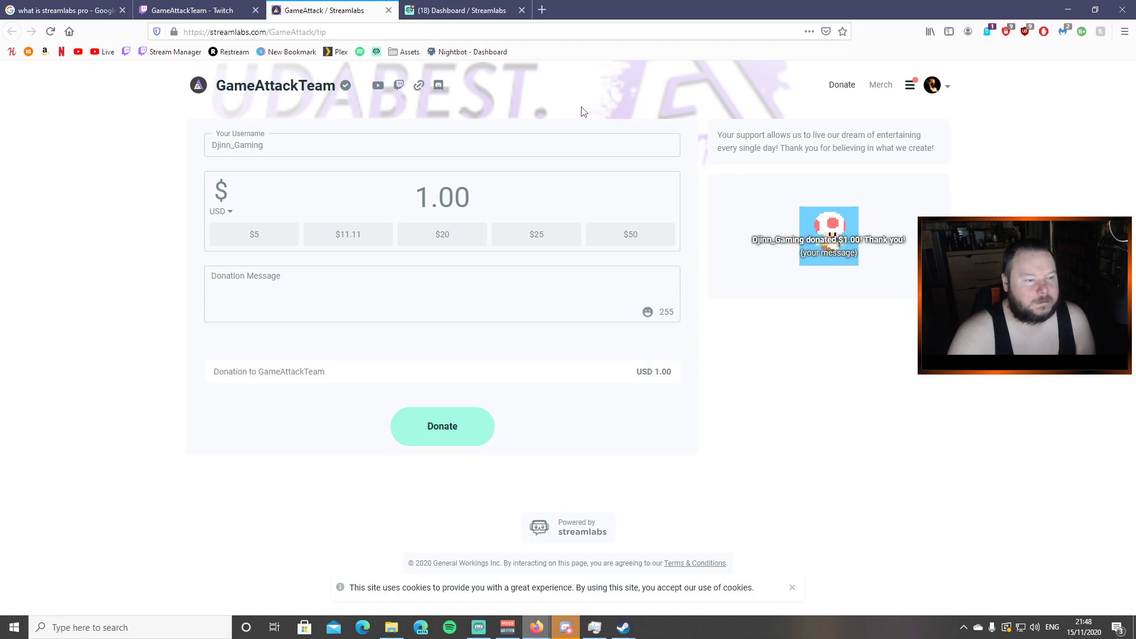